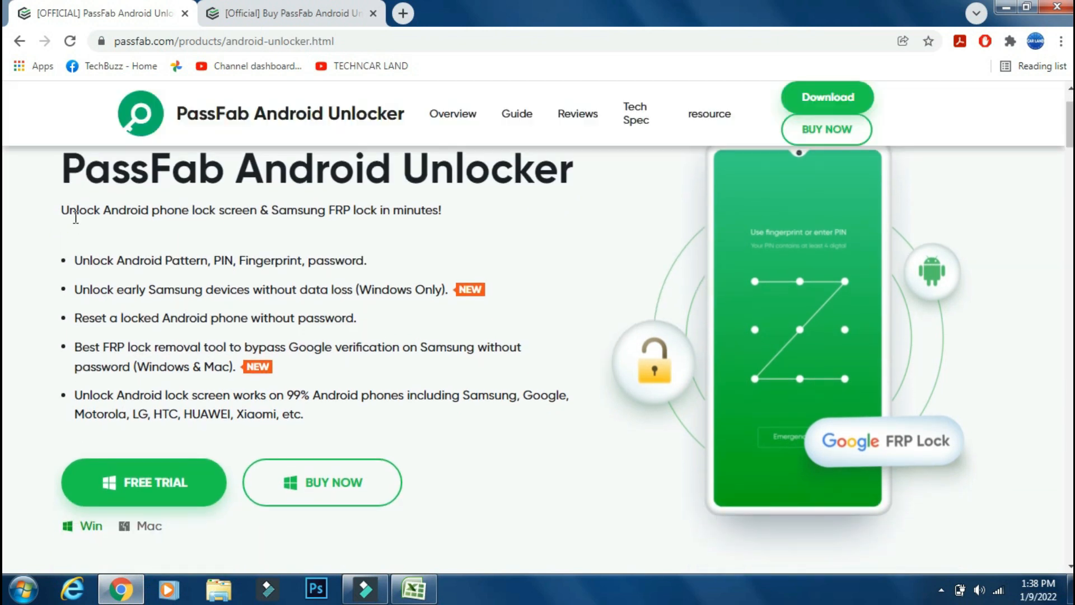
{"action": "mouse_move", "coordinate": [377, 266]}
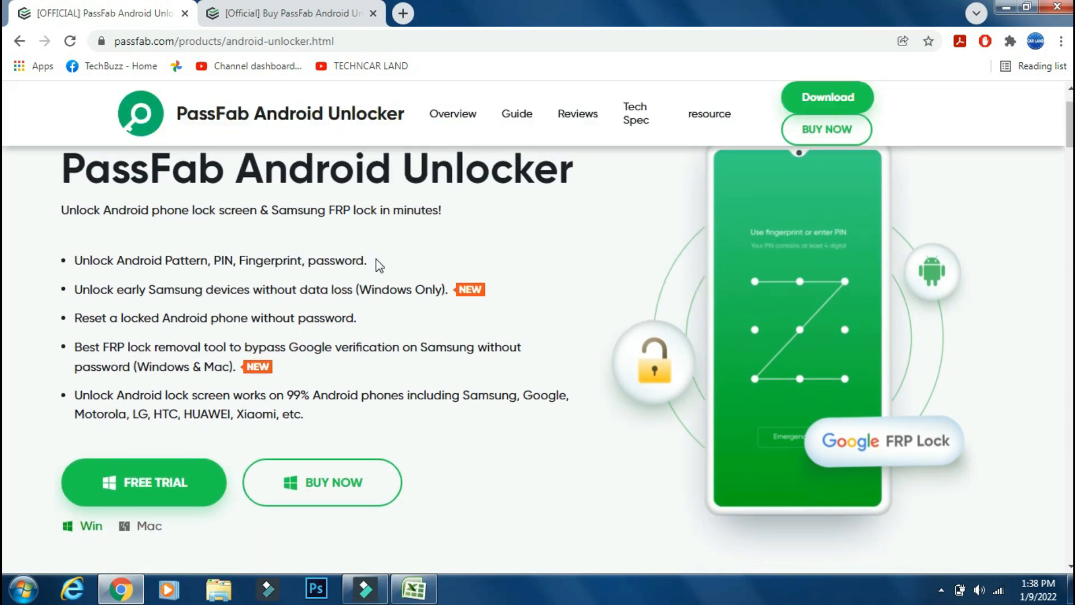
{"action": "mouse_move", "coordinate": [174, 346]}
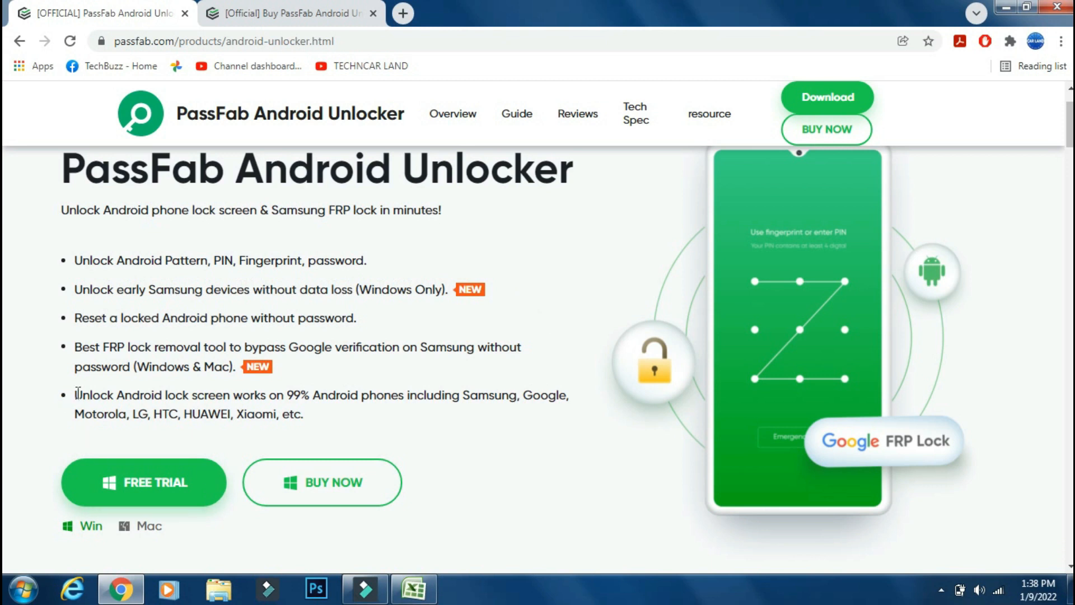
{"action": "mouse_move", "coordinate": [580, 396]}
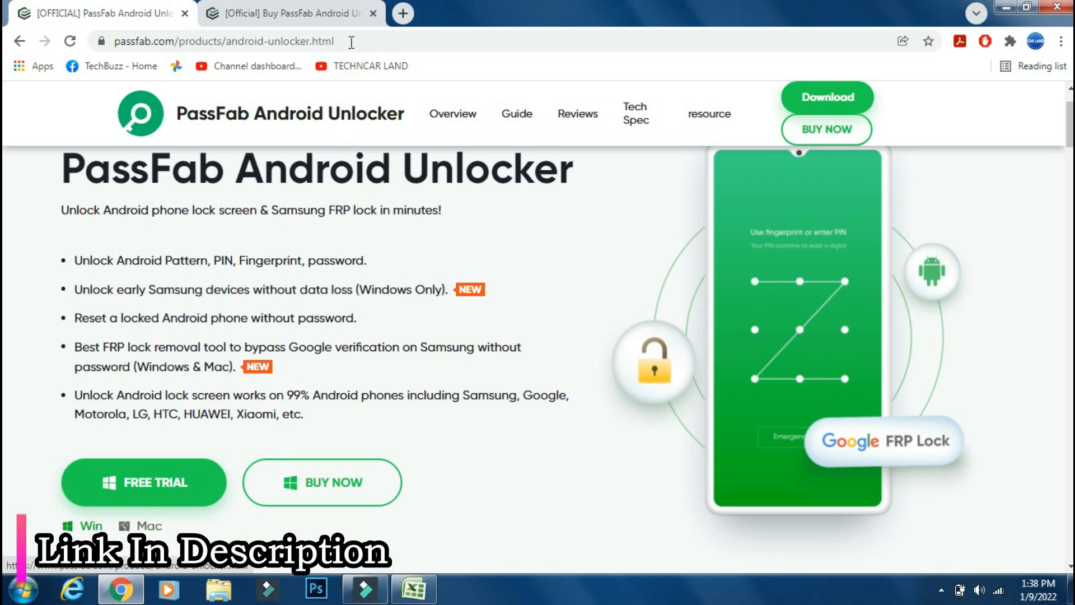
- Run Check for updates from the program menu, confirming the installed version is the latest
{"action": "left_click", "coordinate": [223, 40]}
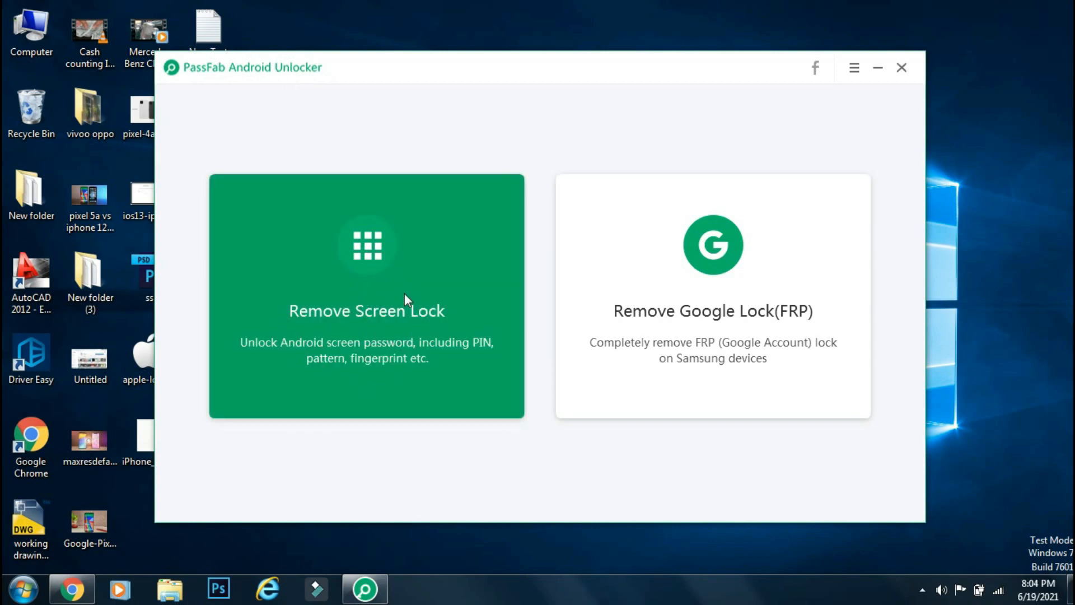
{"action": "mouse_move", "coordinate": [624, 477]}
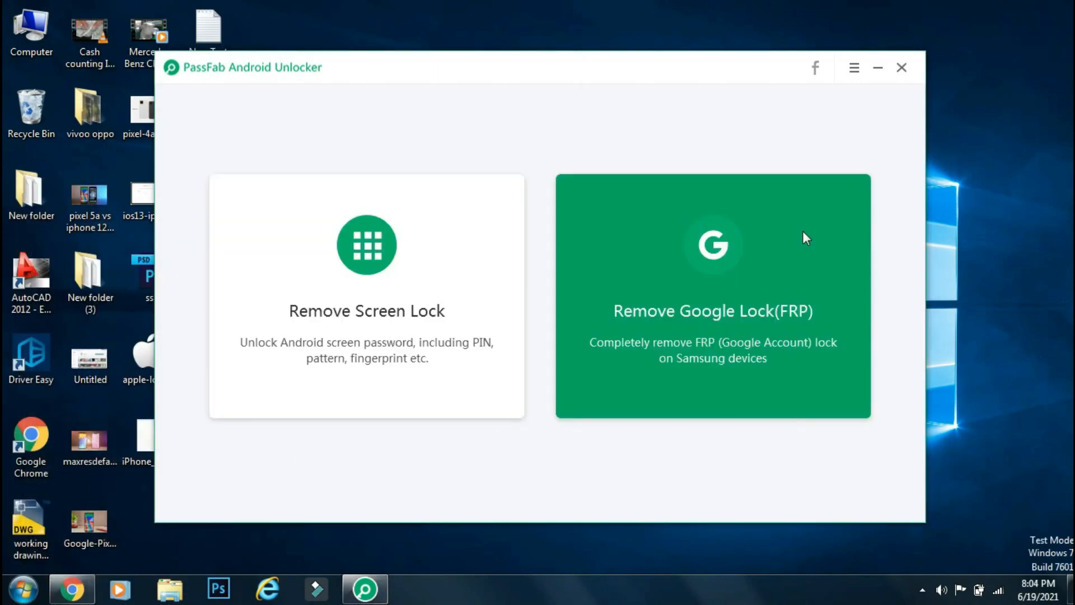
{"action": "left_click", "coordinate": [853, 68]}
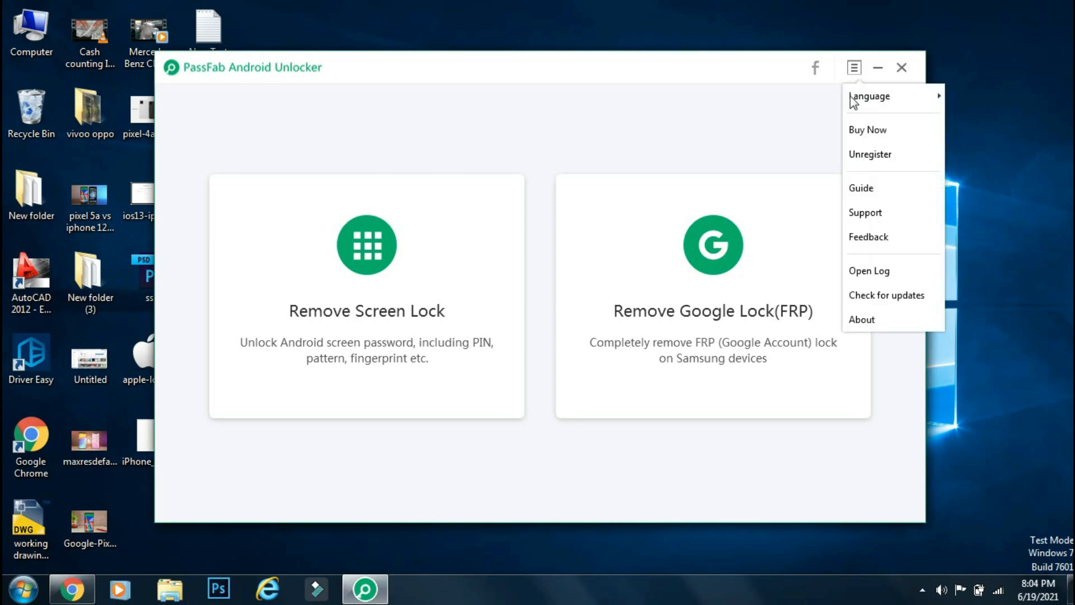
{"action": "left_click", "coordinate": [886, 295]}
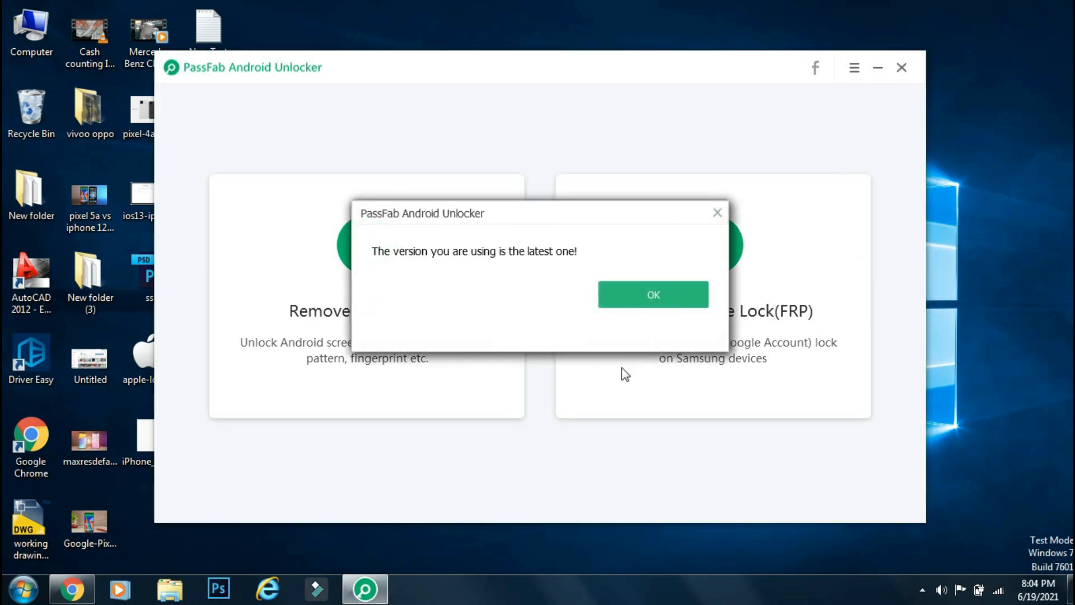
- Dismiss the 'already the latest version' message with OK
{"action": "left_click", "coordinate": [652, 294]}
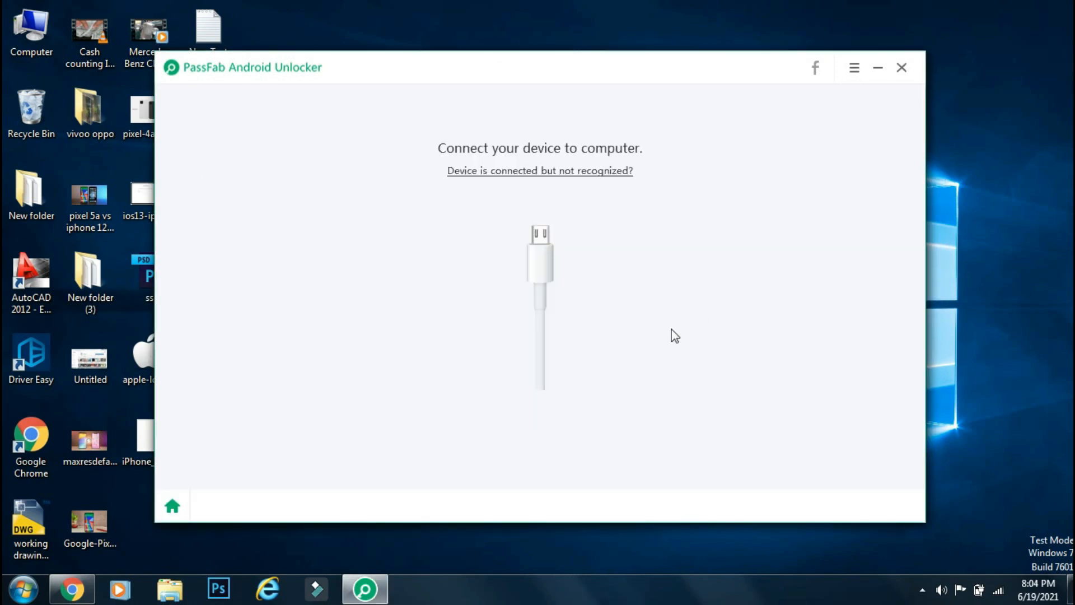
{"action": "mouse_move", "coordinate": [544, 297]}
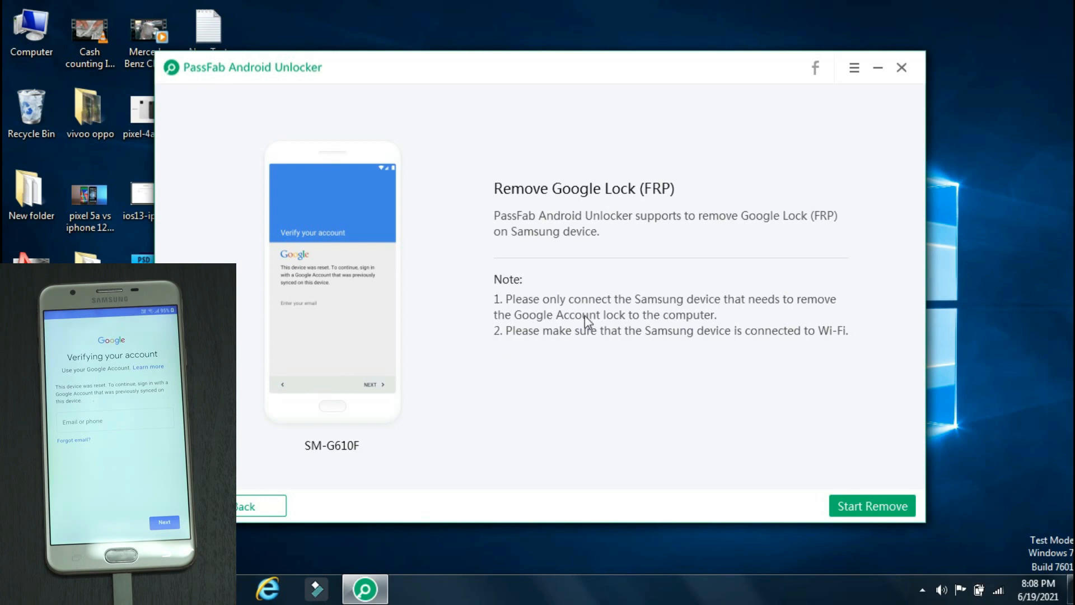
{"action": "mouse_move", "coordinate": [607, 240]}
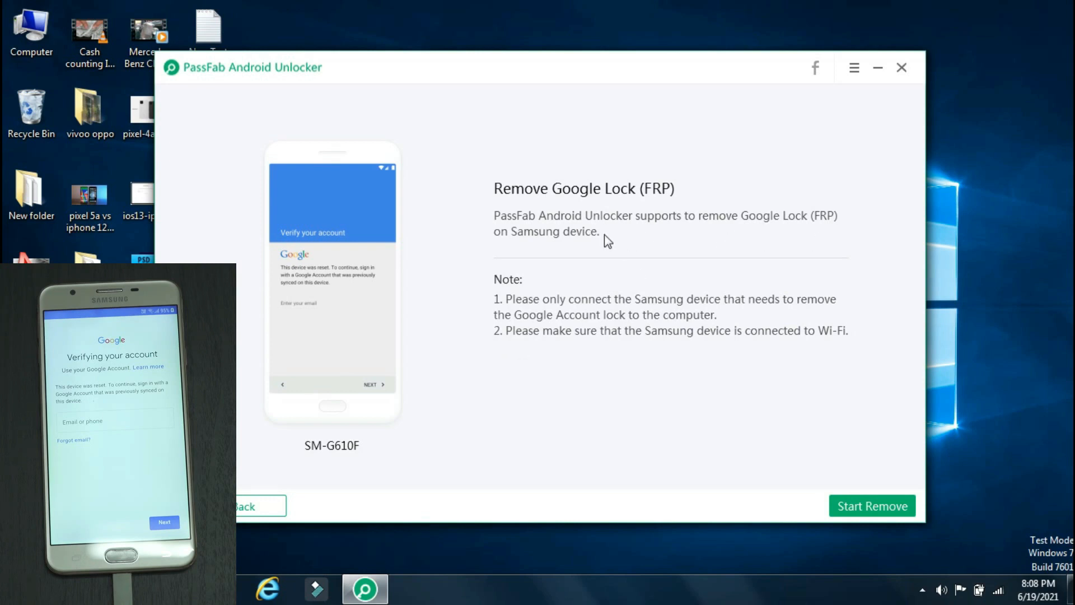
{"action": "mouse_move", "coordinate": [737, 244]}
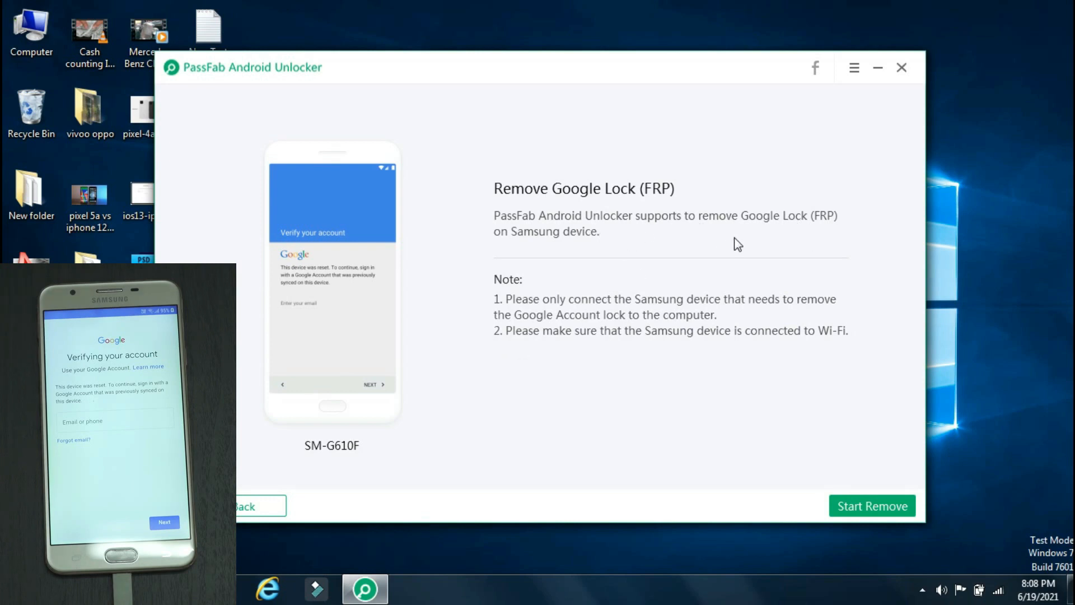
{"action": "mouse_move", "coordinate": [747, 308]}
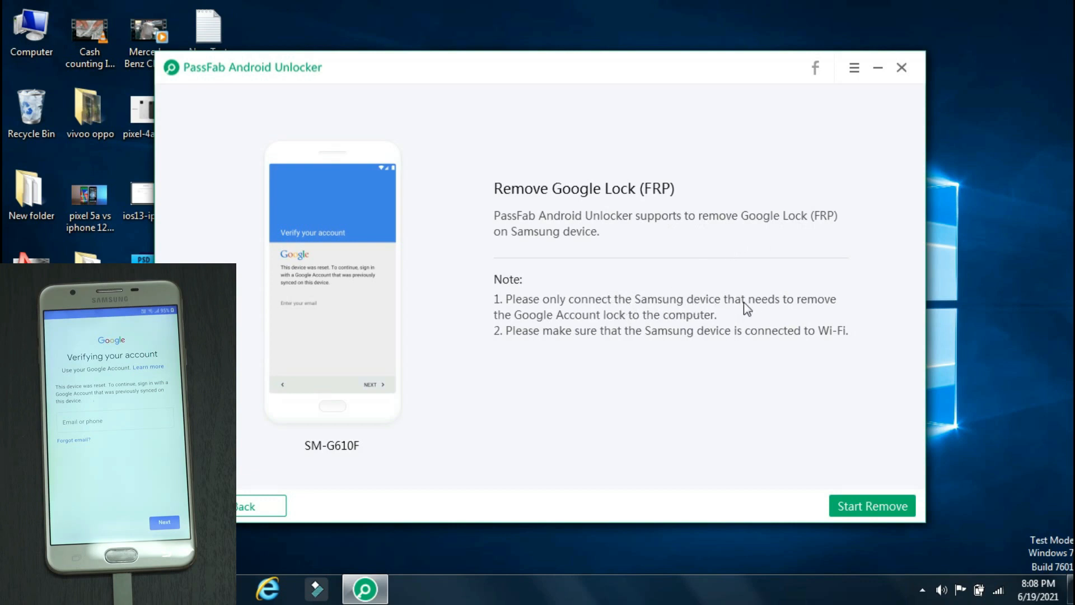
{"action": "mouse_move", "coordinate": [720, 352]}
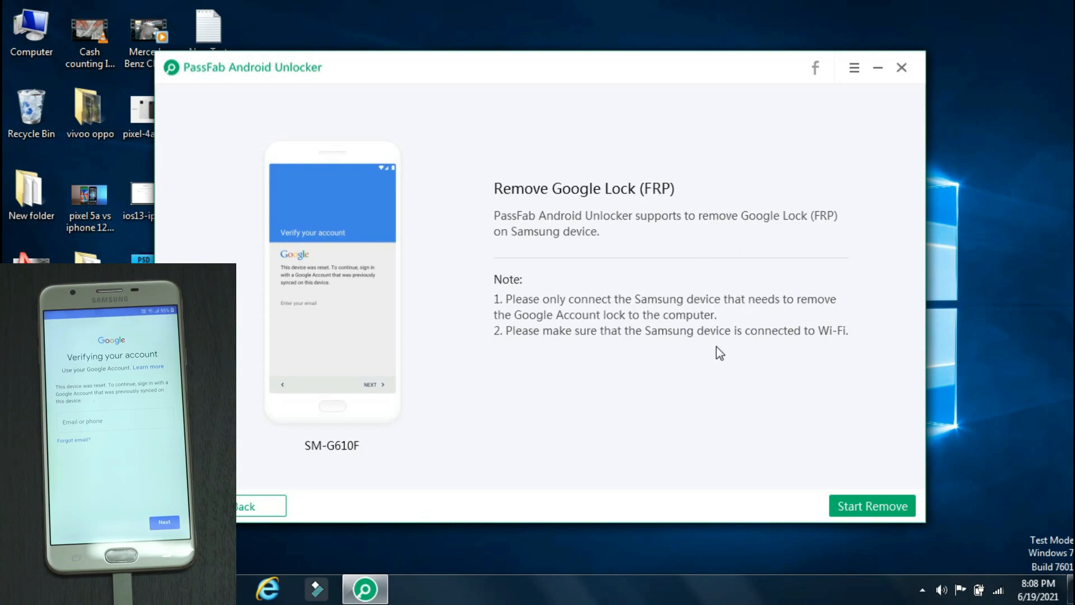
{"action": "mouse_move", "coordinate": [331, 468]}
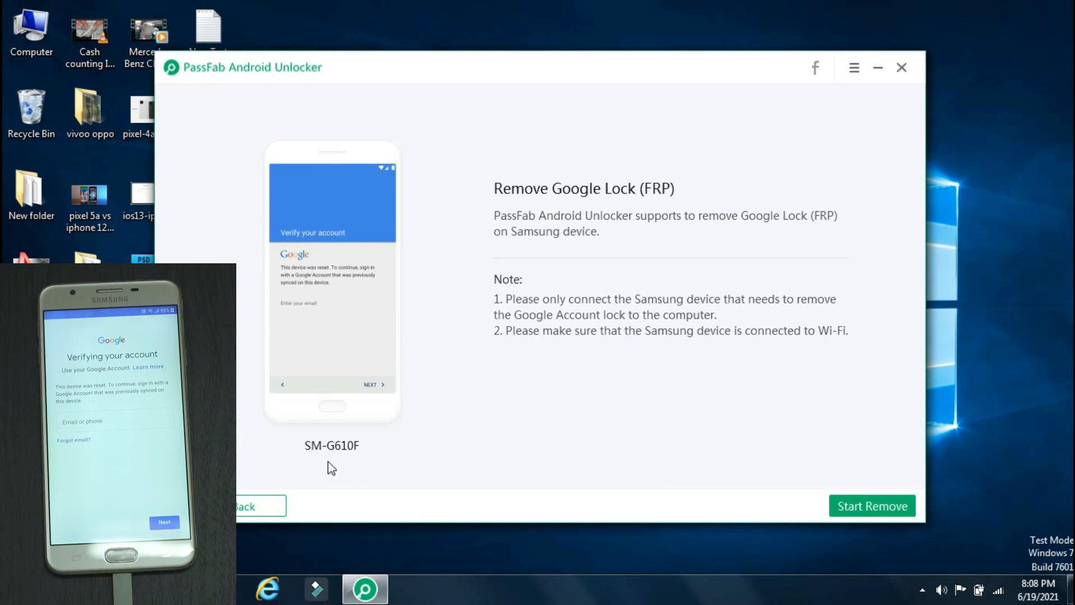
{"action": "mouse_move", "coordinate": [804, 535]}
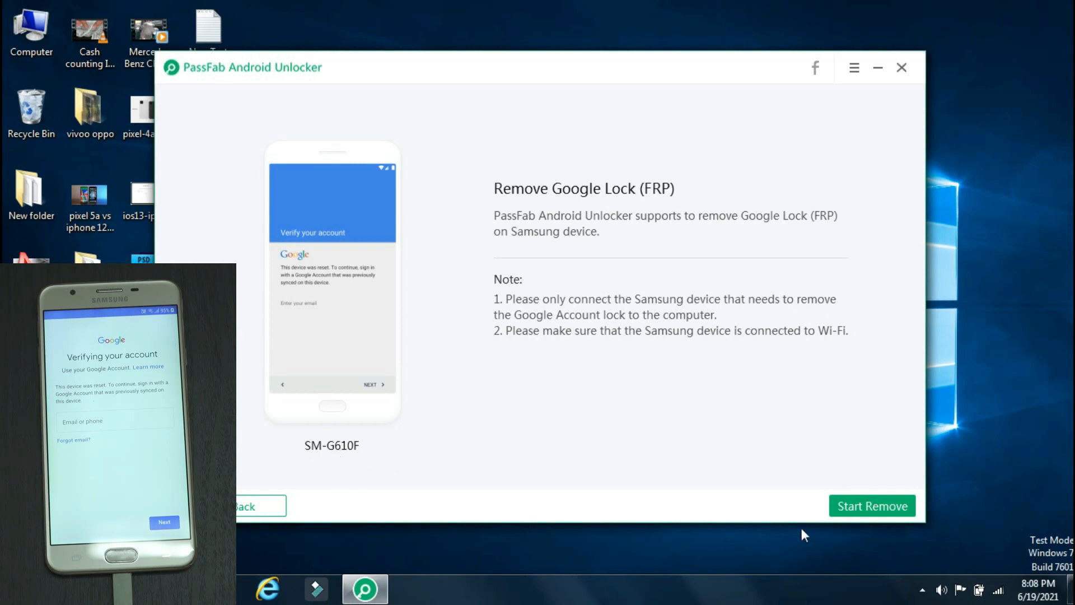
{"action": "mouse_move", "coordinate": [871, 507]}
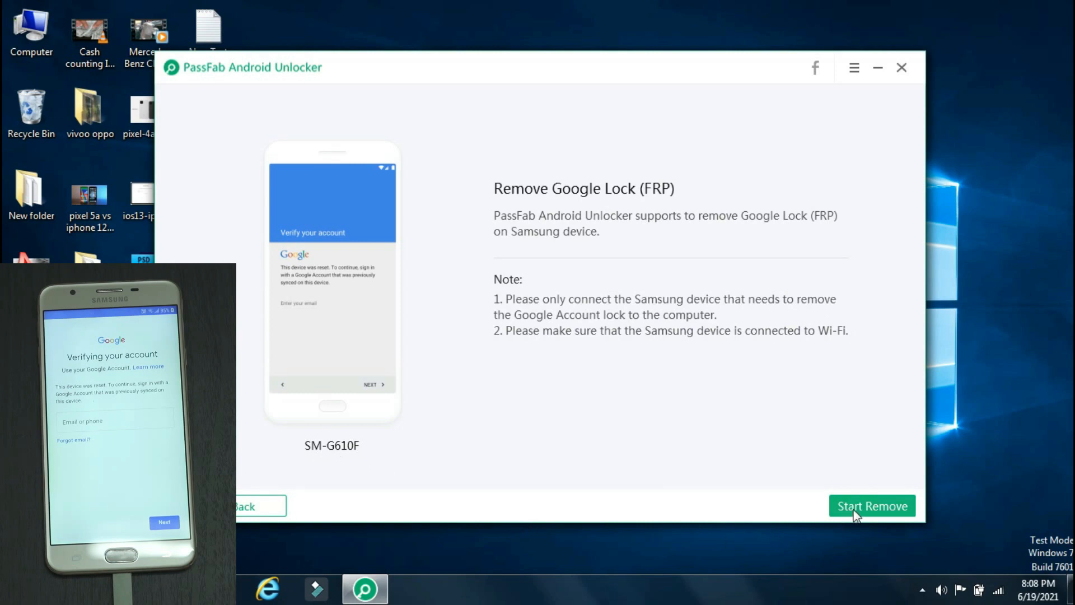
- Start Google lock removal and confirm the phone is connected to Wi-Fi
{"action": "left_click", "coordinate": [872, 506]}
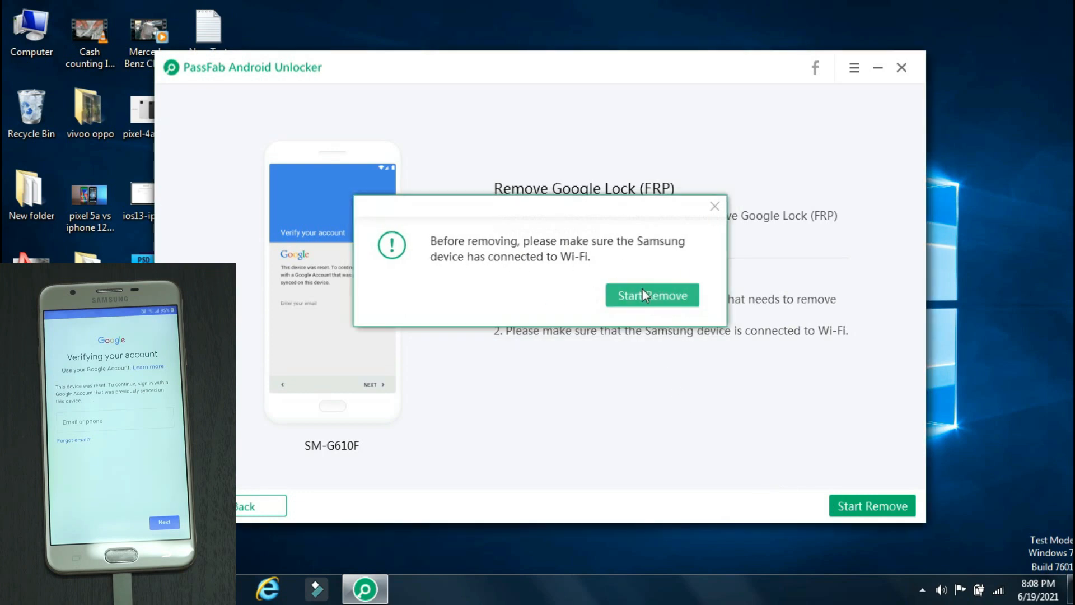
{"action": "left_click", "coordinate": [651, 295]}
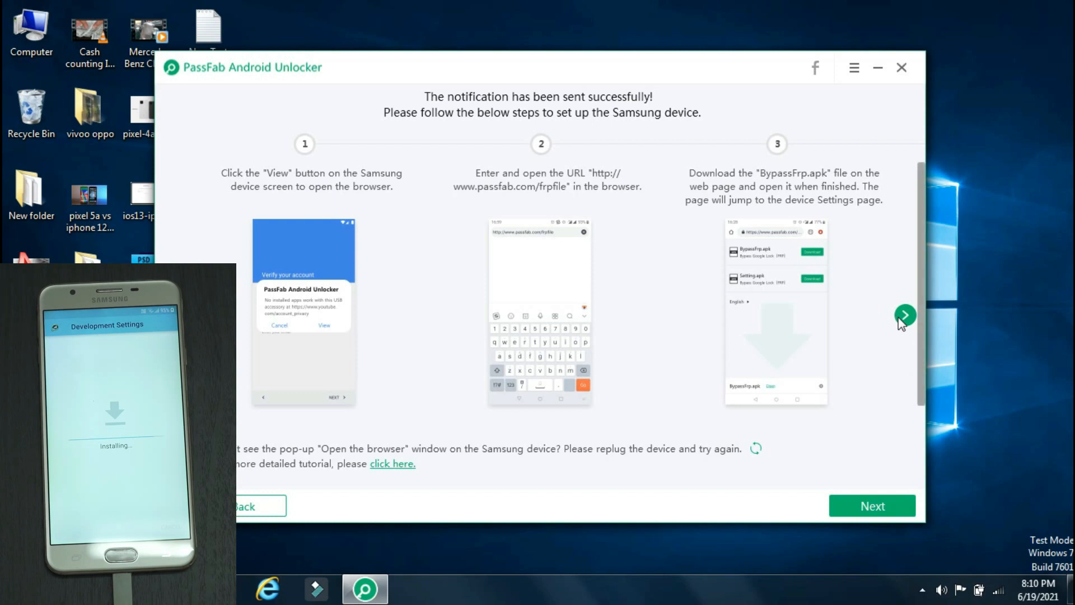
- Advance the on-device guide from steps 1–3 through 4–6 to steps 7–9
{"action": "left_click", "coordinate": [905, 324]}
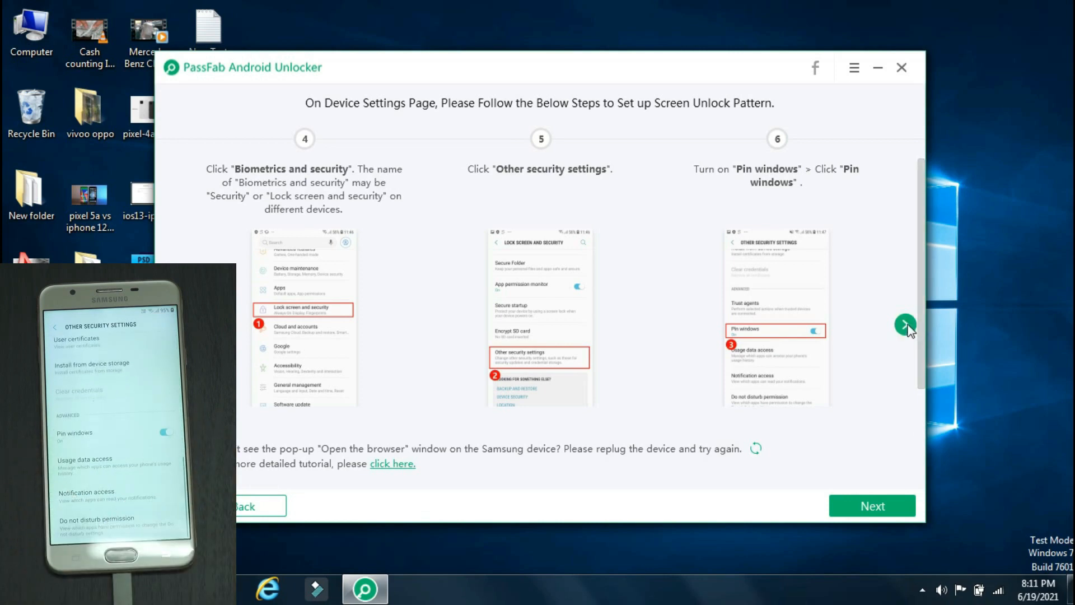
{"action": "left_click", "coordinate": [906, 324]}
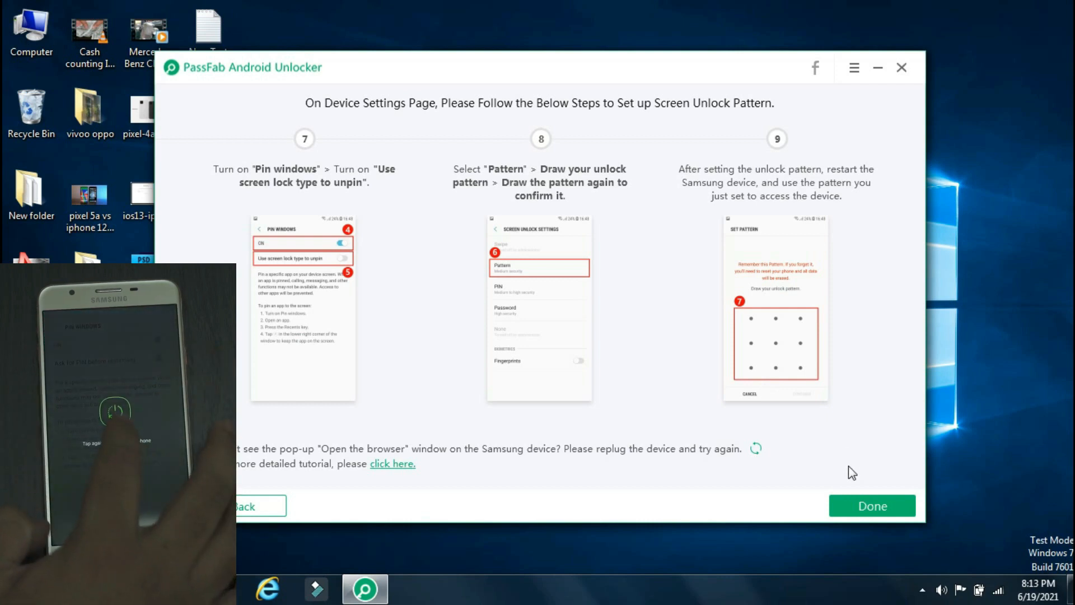
- Close the steps 7–9 guide with Done, back to Remove Screen Lock / Remove Google Lock
{"action": "left_click", "coordinate": [871, 505]}
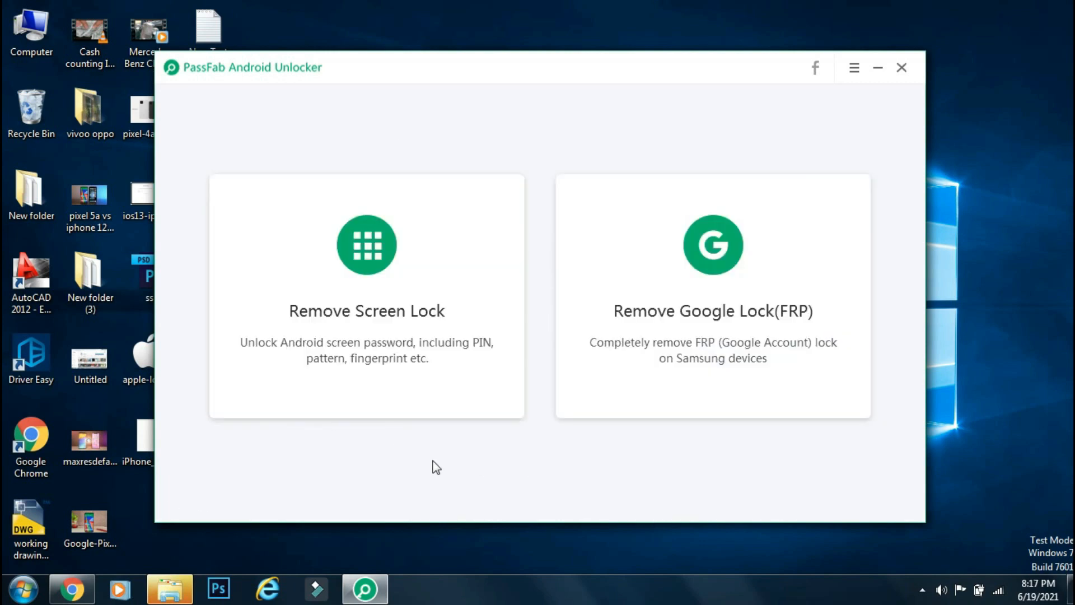
{"action": "mouse_move", "coordinate": [332, 83]}
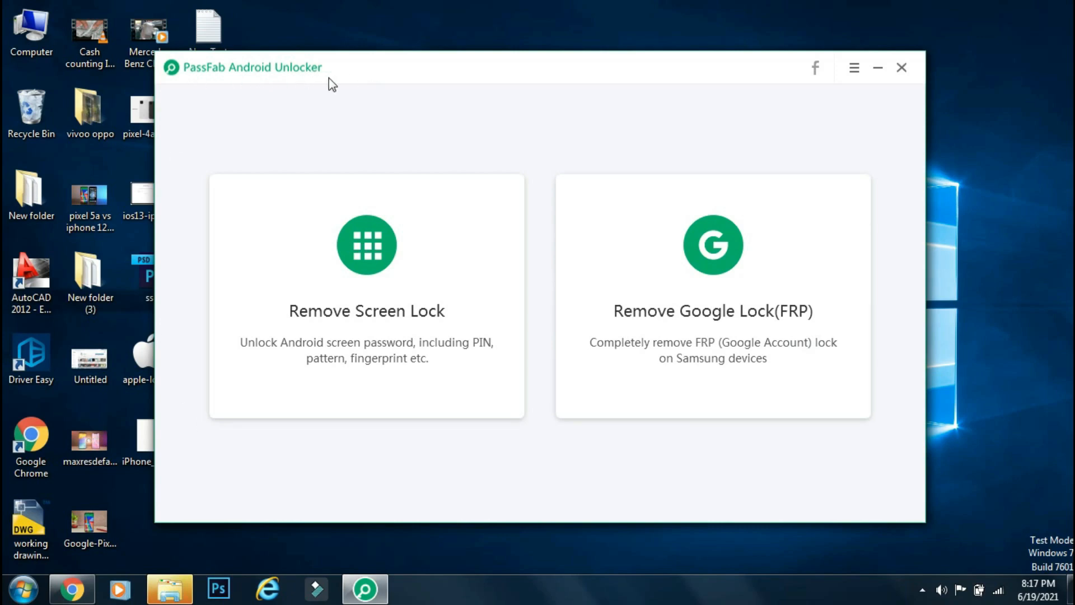
{"action": "mouse_move", "coordinate": [537, 411]}
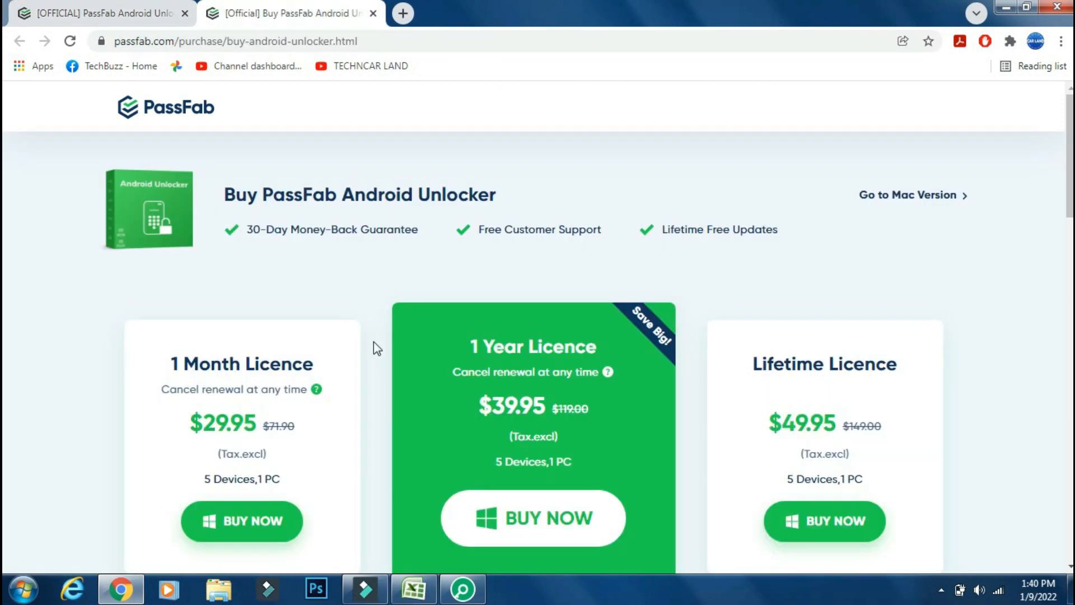
- Scroll the passfab.com Android Unlocker page down to the free trial and buy now banner
{"action": "scroll", "scroll_direction": "down", "scroll_amount": 3}
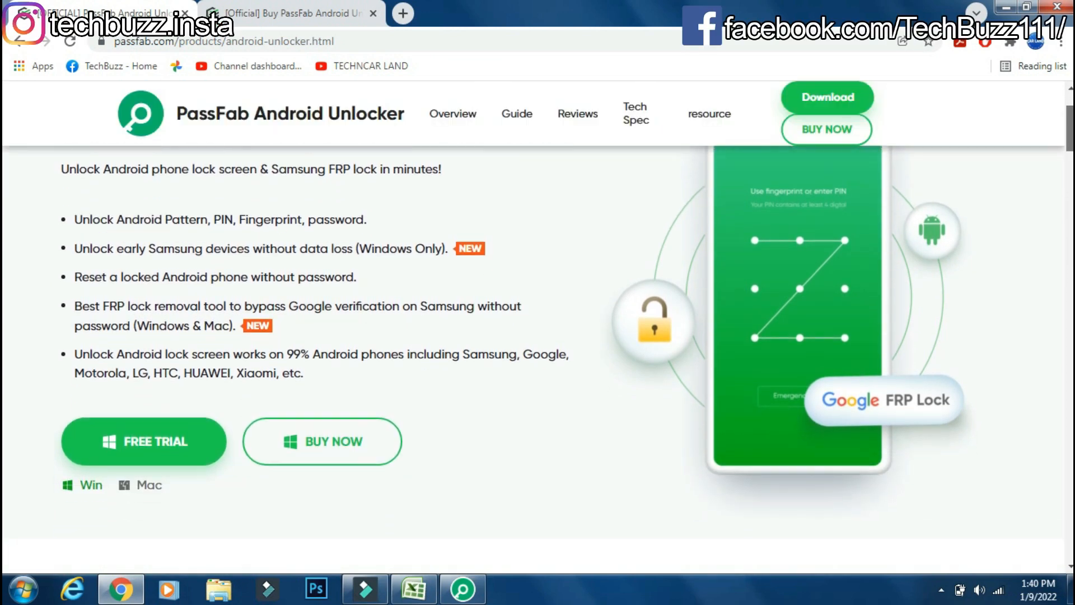
{"action": "scroll", "scroll_direction": "down", "scroll_amount": 3}
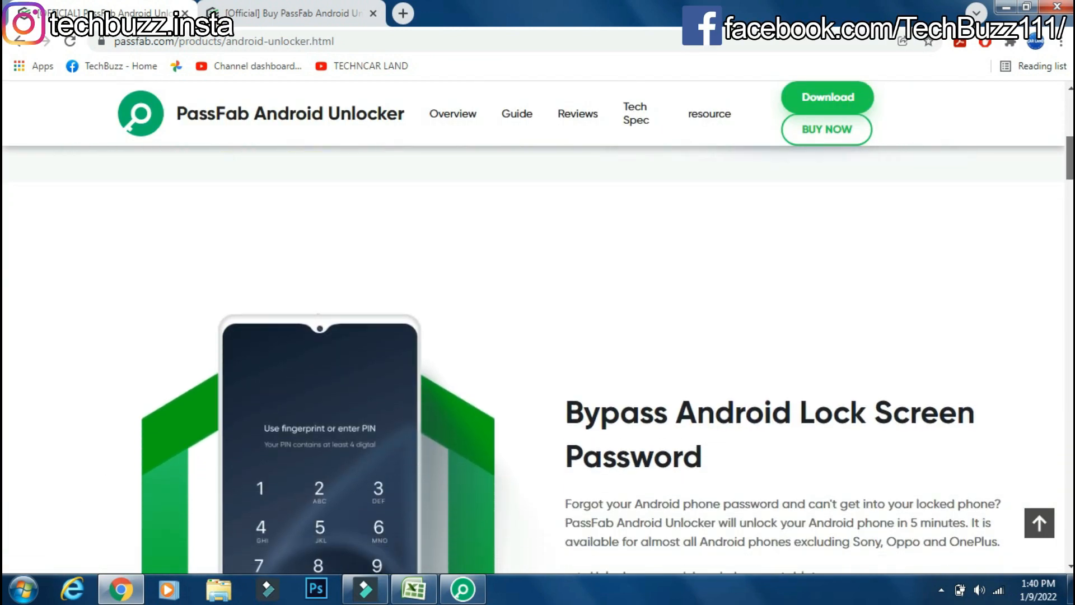
{"action": "scroll", "scroll_direction": "down", "scroll_amount": 3}
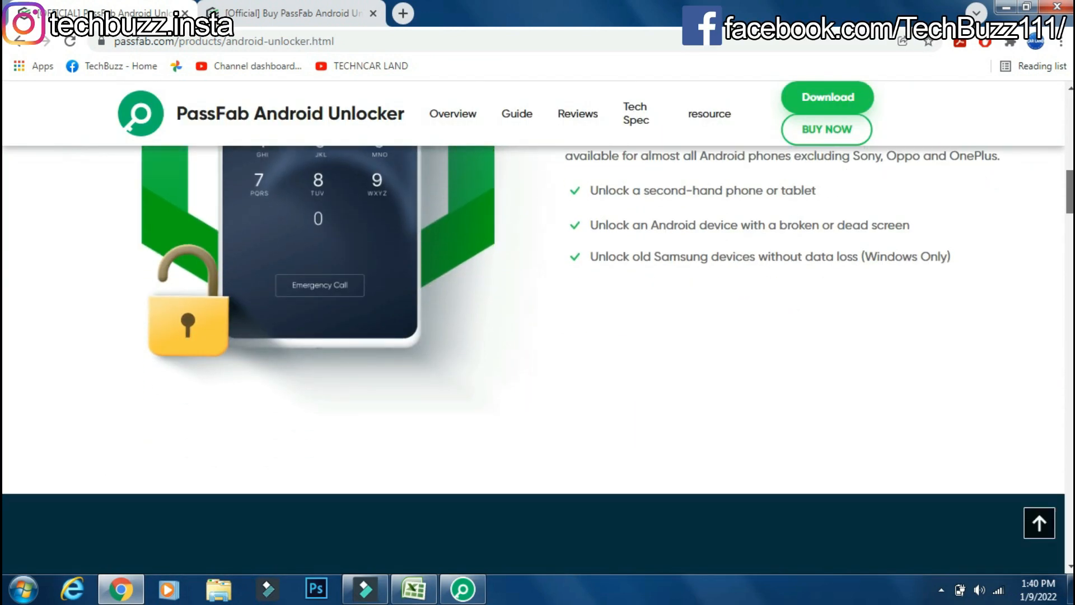
{"action": "scroll", "scroll_direction": "down", "scroll_amount": 3}
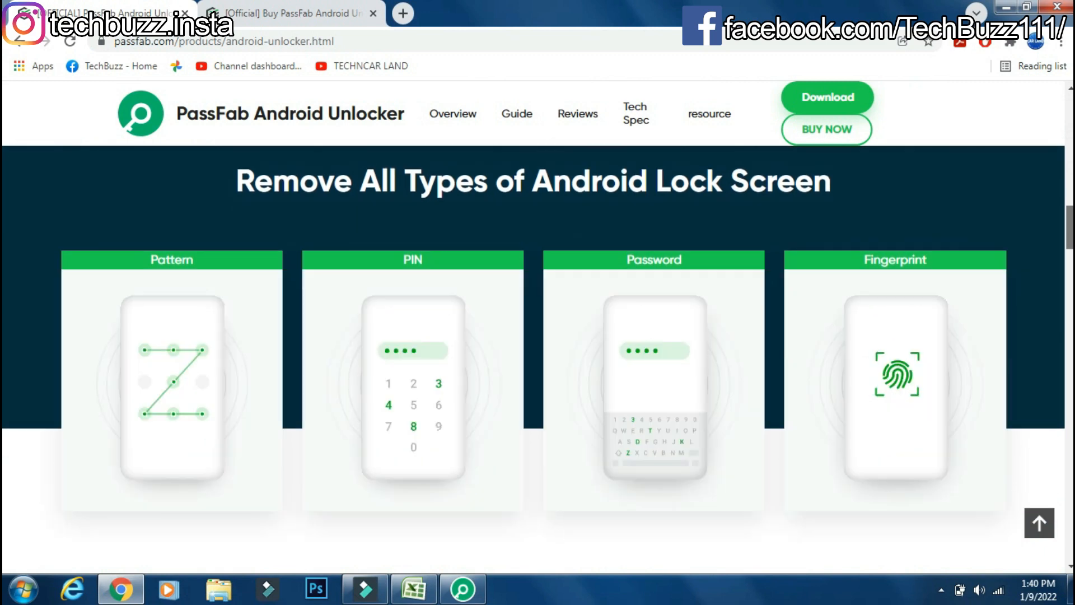
{"action": "scroll", "scroll_direction": "down", "scroll_amount": 3}
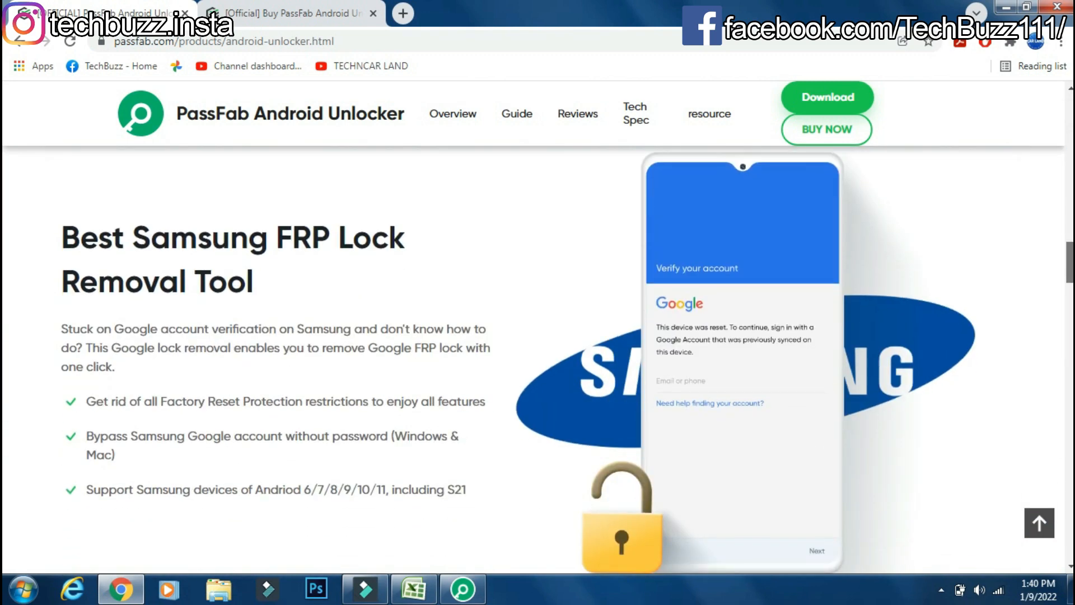
{"action": "scroll", "scroll_direction": "down", "scroll_amount": 3}
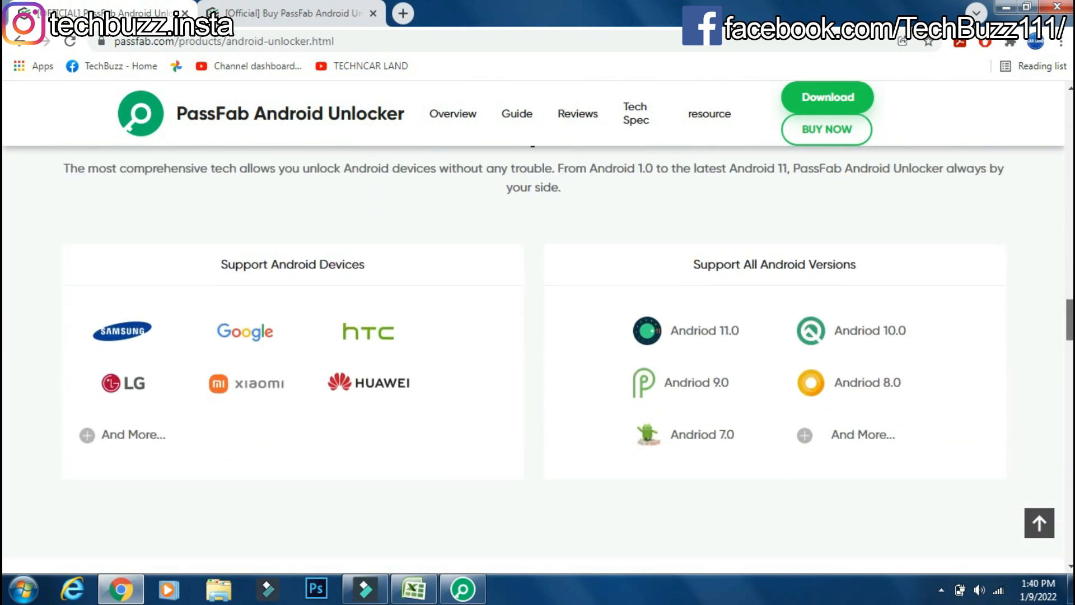
{"action": "scroll", "scroll_direction": "down", "scroll_amount": 3}
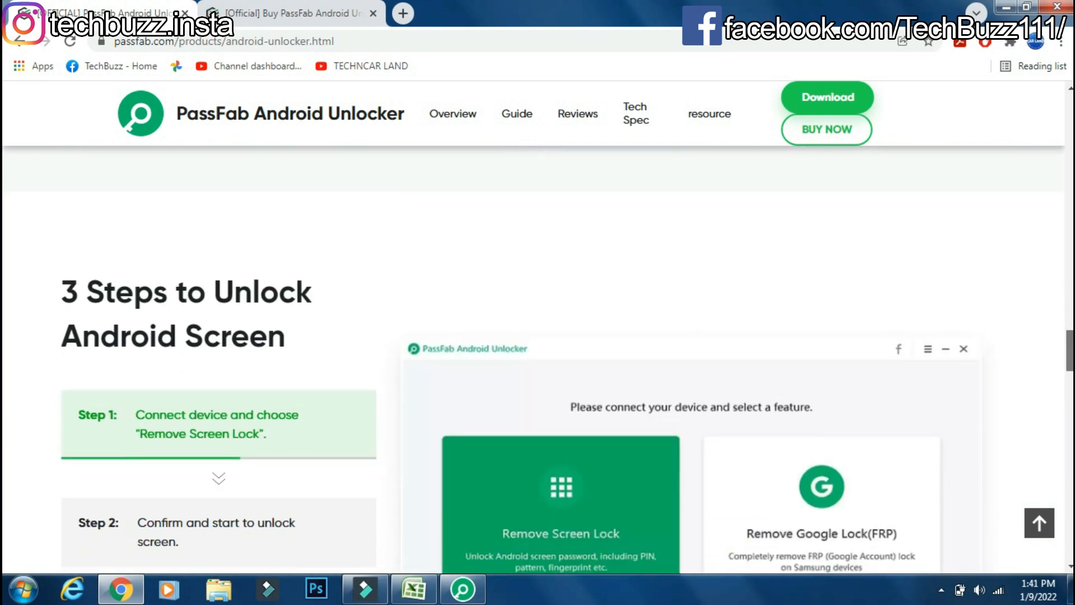
{"action": "scroll", "scroll_direction": "down", "scroll_amount": 3}
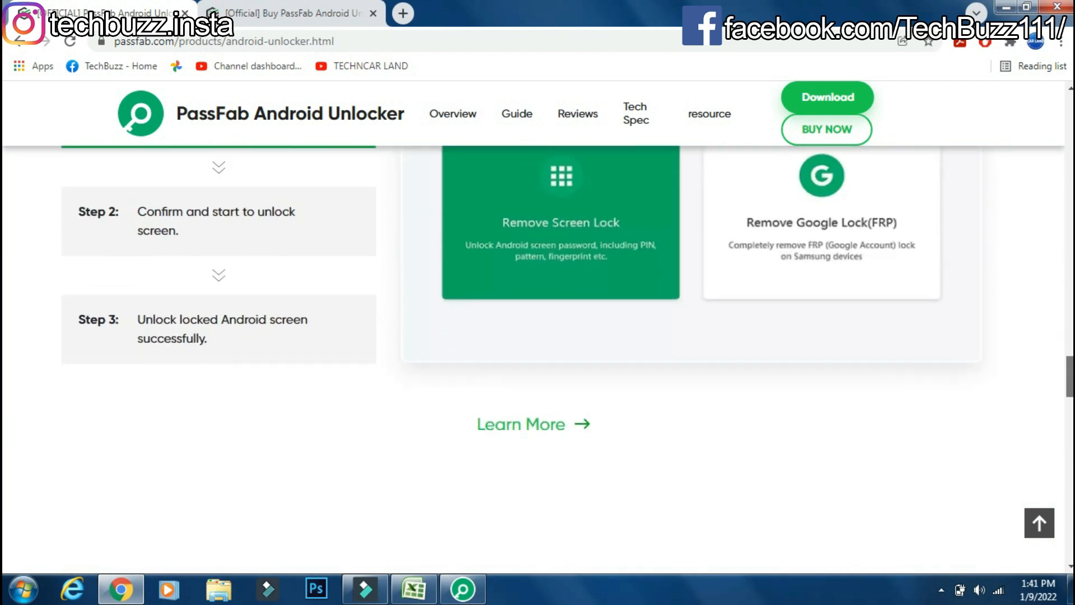
{"action": "scroll", "scroll_direction": "down", "scroll_amount": 3}
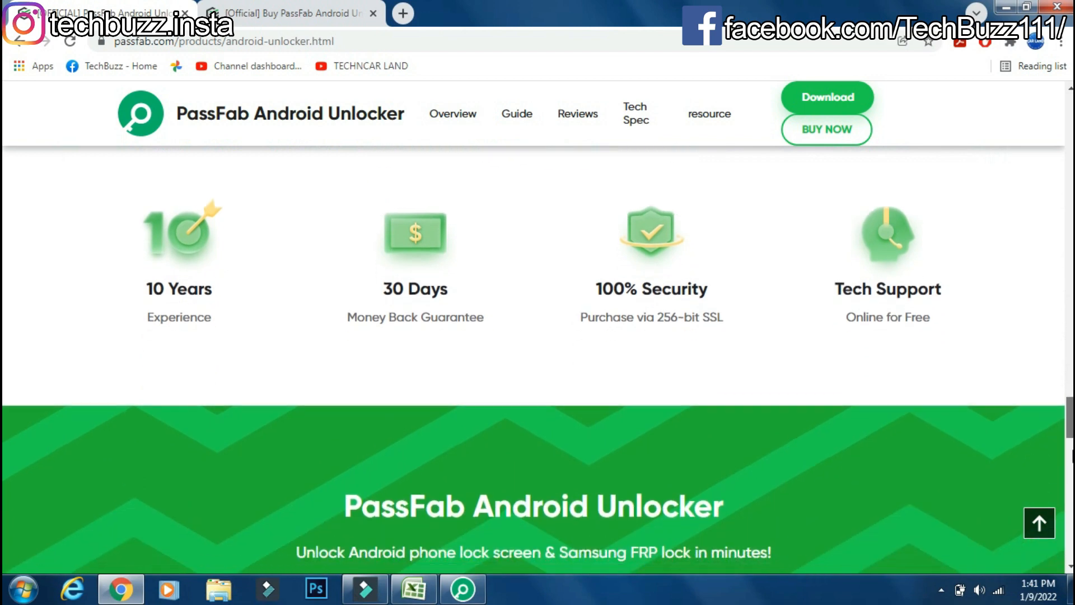
{"action": "scroll", "scroll_direction": "down", "scroll_amount": 3}
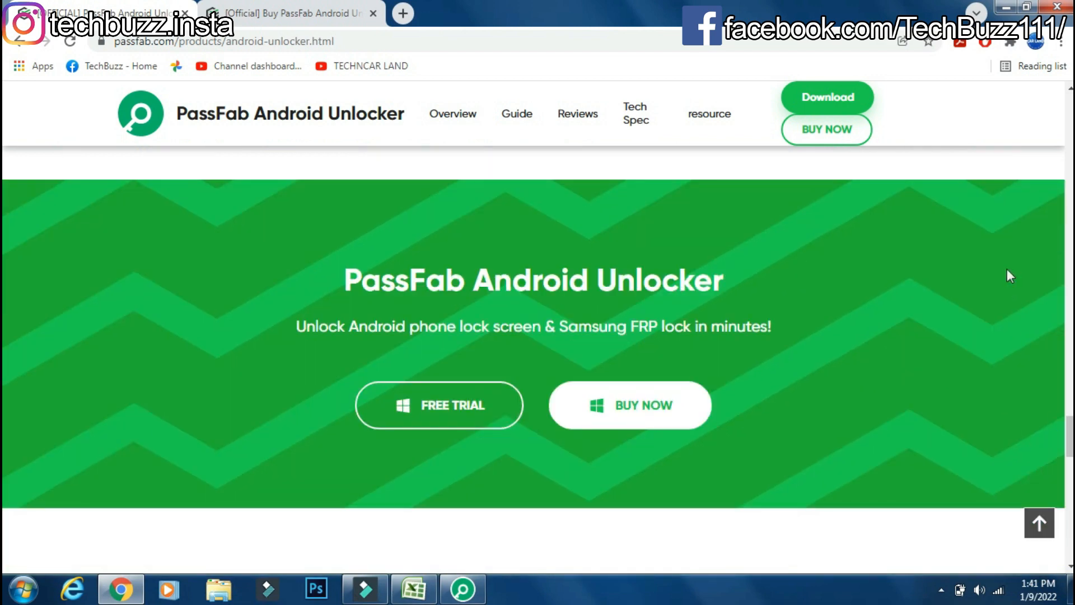